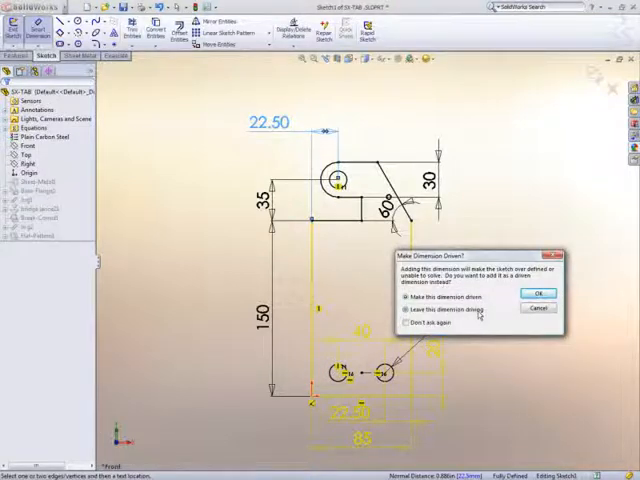
Keep the new conflicting tab-sketch dimension driving rather than making it driven.
click(405, 310)
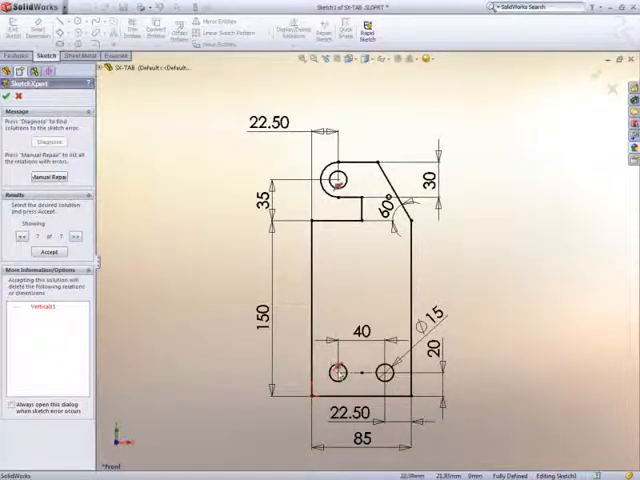
Diagnose the over-defined tab sketch in SketchXpert and accept the solution-generation warning.
click(50, 251)
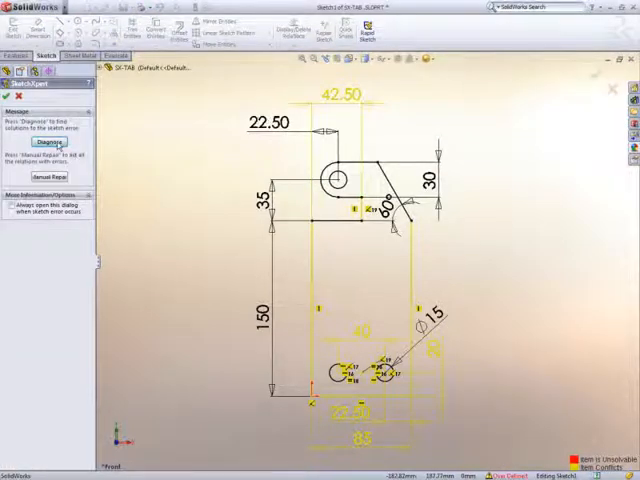
click(49, 141)
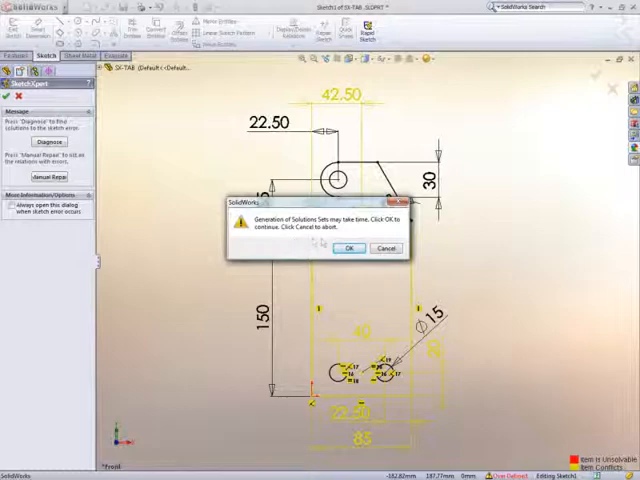
click(345, 247)
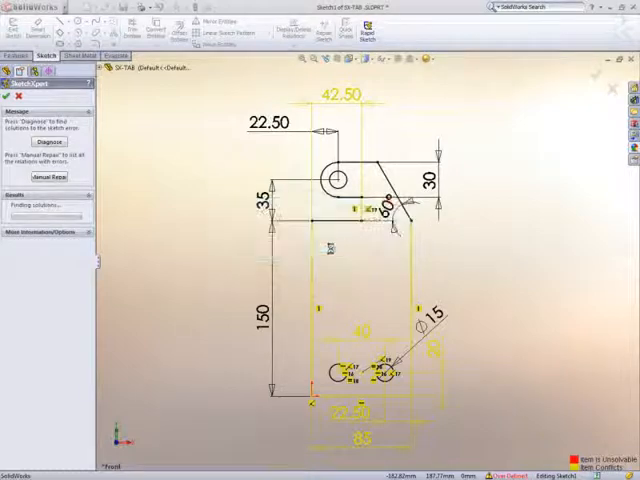
click(48, 141)
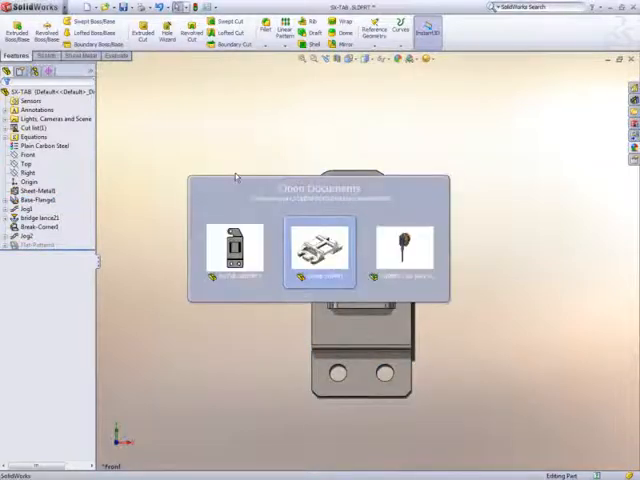
Switch to the Clamp part and start the Fillet tool in FilletXpert mode.
click(318, 245)
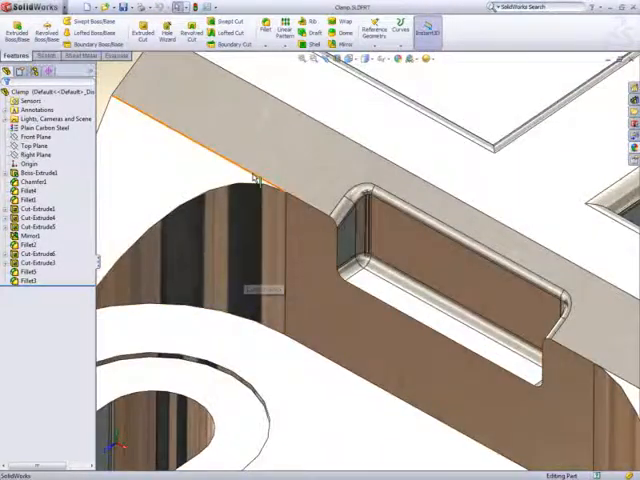
click(255, 180)
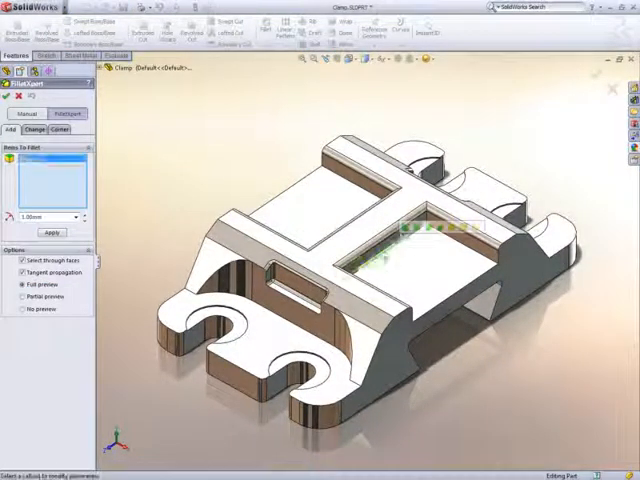
Fillet a pocket edge, its nine internal edges and matching outer edges at 1 mm.
click(420, 230)
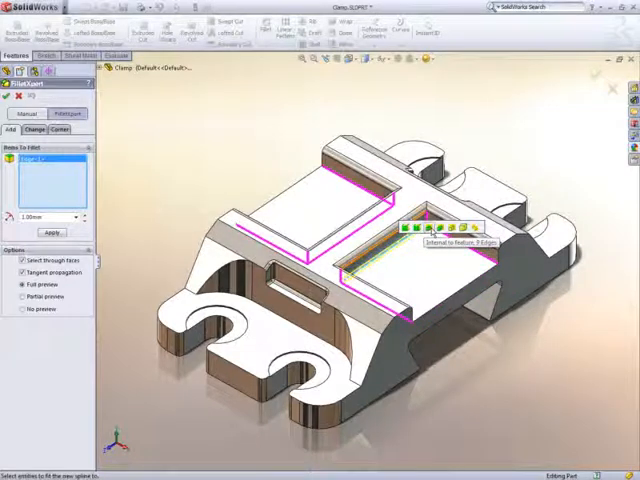
click(439, 230)
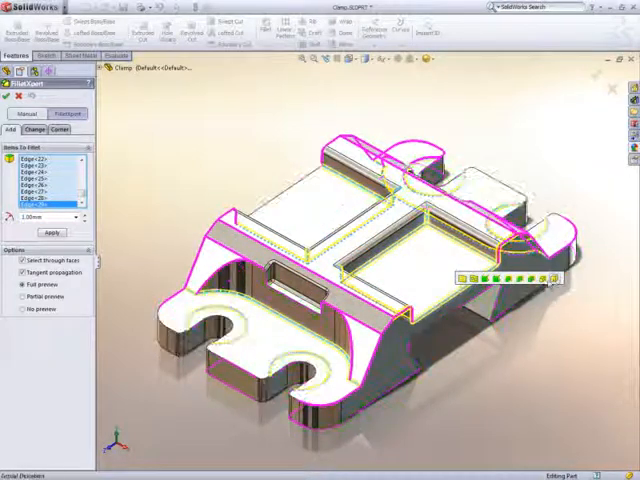
click(50, 232)
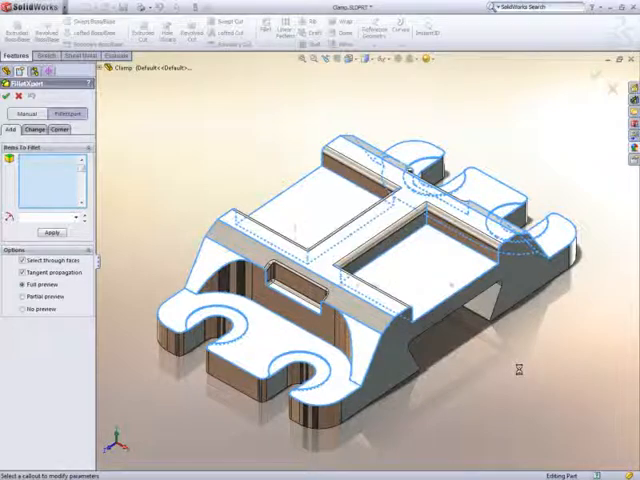
click(45, 231)
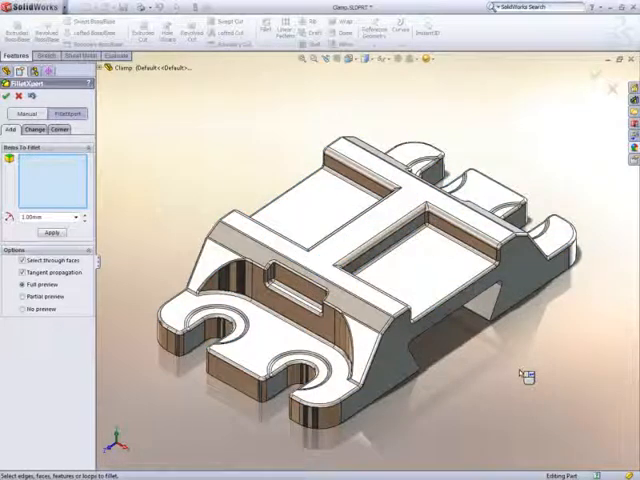
Close FilletXpert and select one existing Fillet feature in the clamp's design tree.
click(8, 97)
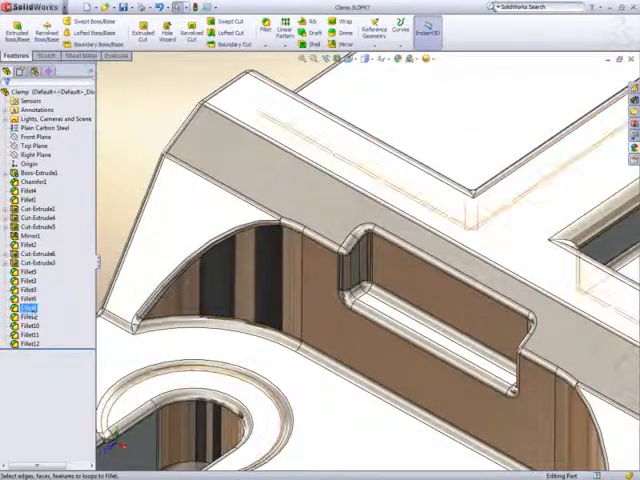
click(22, 333)
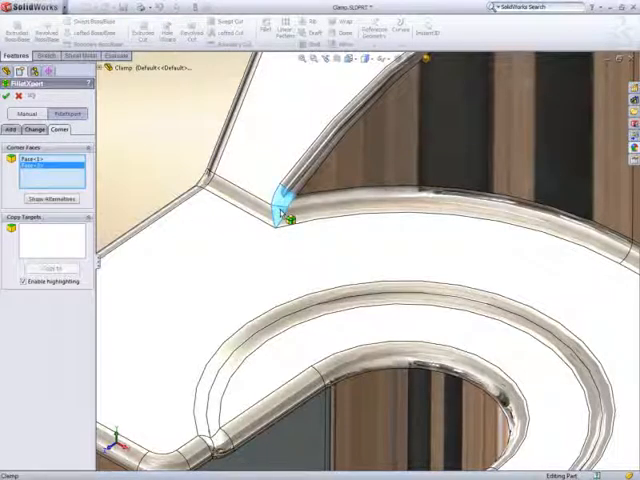
Show alternative blends for the fillet corner and choose the first alternative.
click(45, 200)
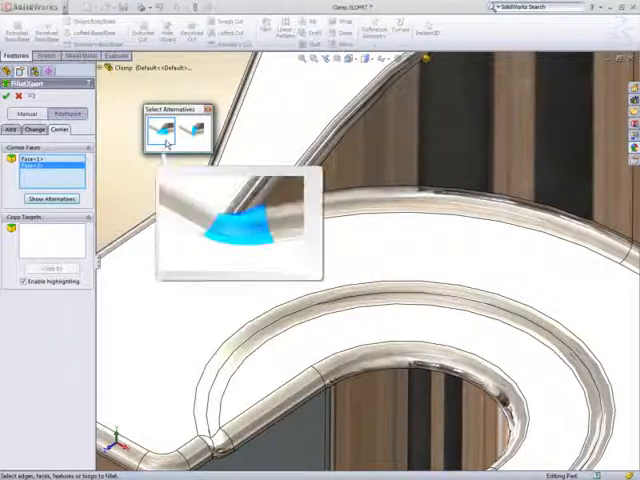
click(193, 128)
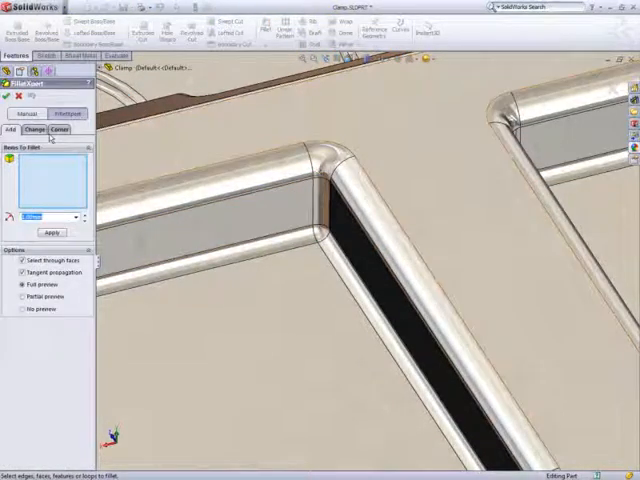
Switch FilletXpert to its Change tab for resizing existing clamp fillets.
click(37, 130)
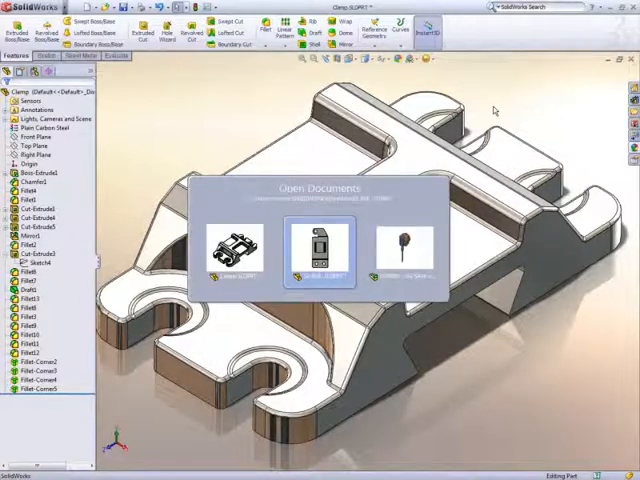
Switch to the SW9902 jig saw assembly from Open Documents.
click(320, 245)
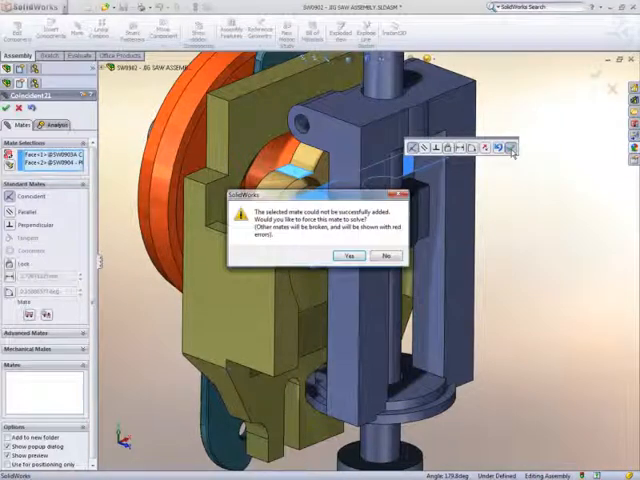
Accept the Coincident mate between the two faces and force it to solve.
click(348, 256)
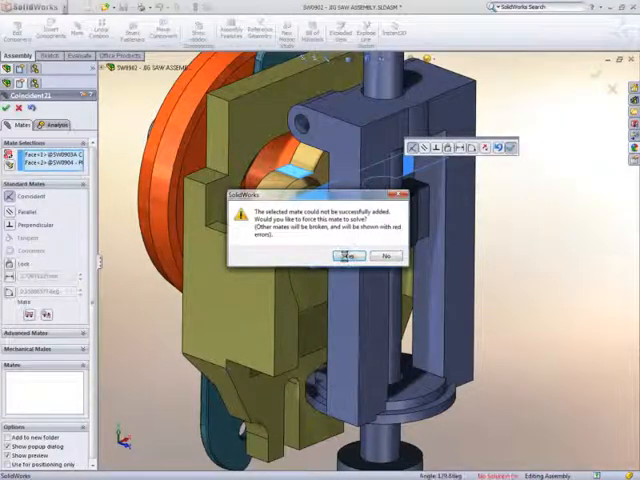
click(365, 256)
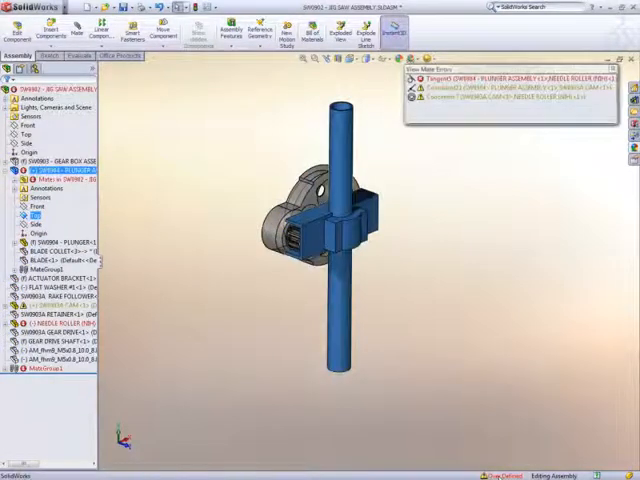
Inspect a broken plunger mate entry in the View Mate Errors list.
click(500, 99)
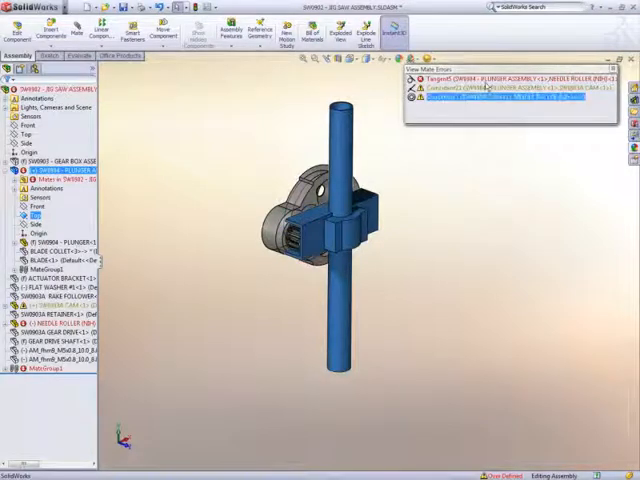